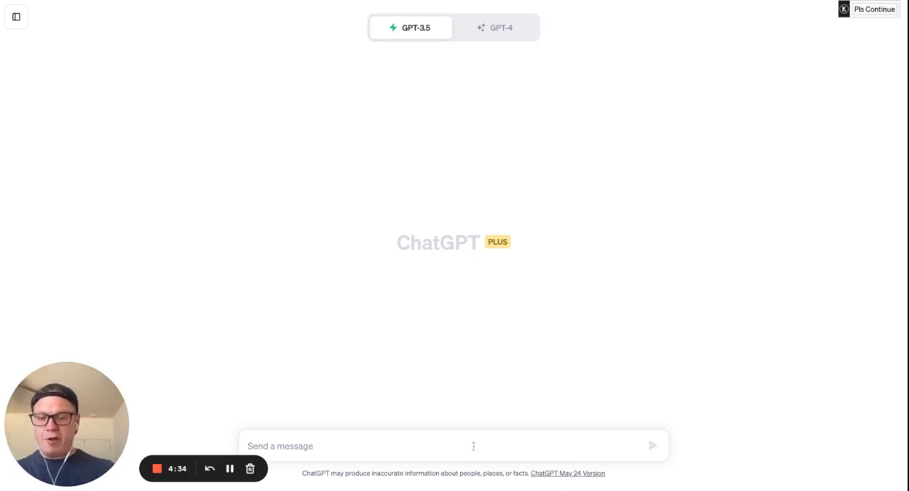
# Send ChatGPT the request 'Can you help me create YouTube chapters from this transcript with timestamps?'.
pyautogui.write('Can you help me create YouTube chapters from this transcript with timestamps?')
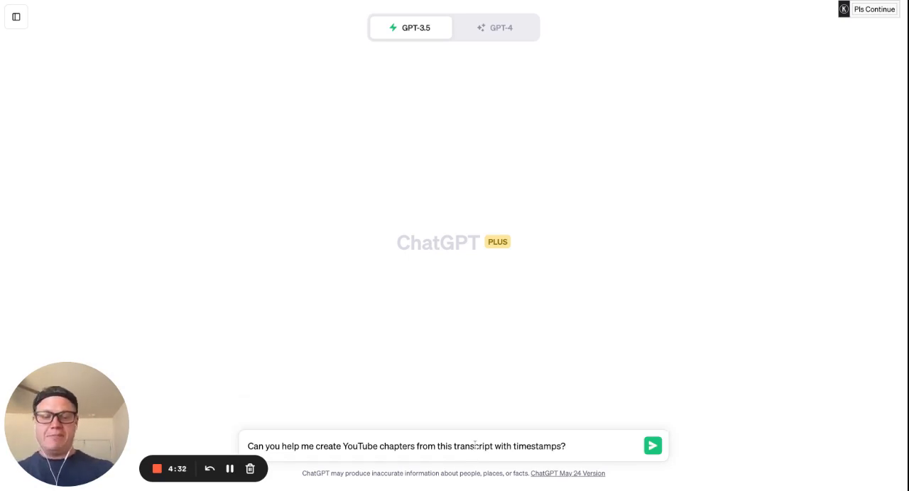
pyautogui.moveTo(543, 434)
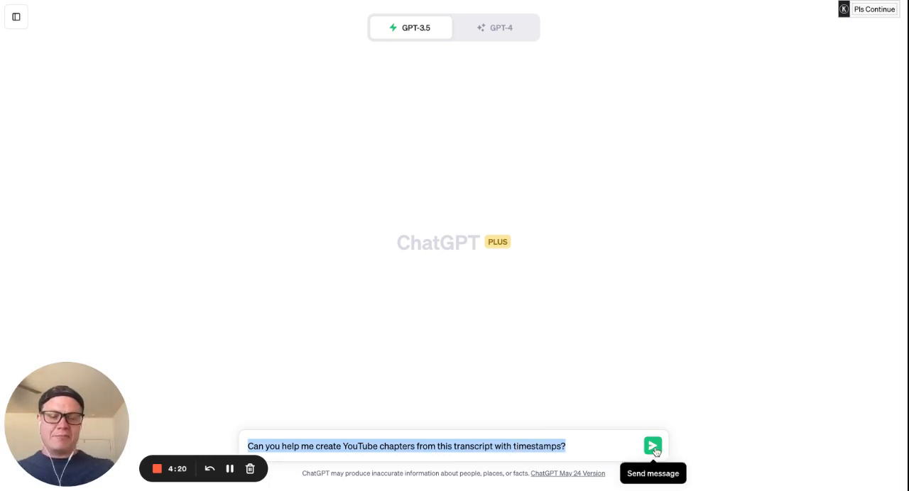
pyautogui.click(652, 446)
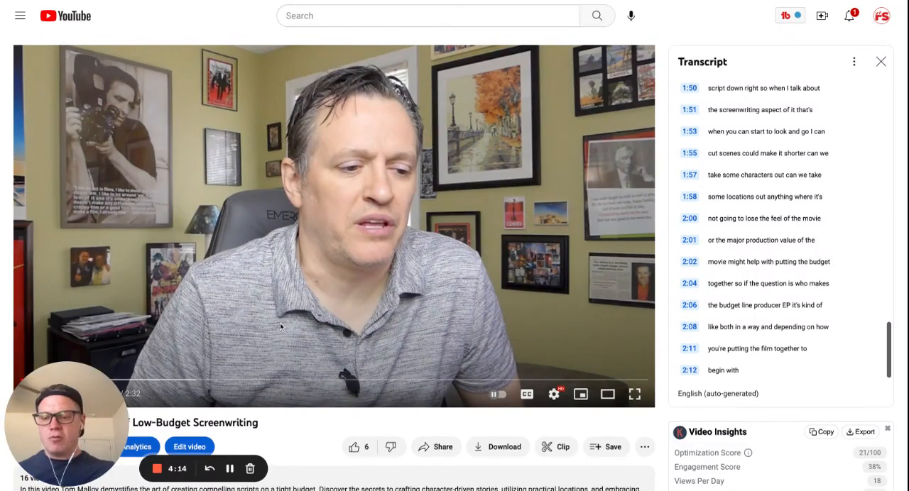
pyautogui.moveTo(745, 218)
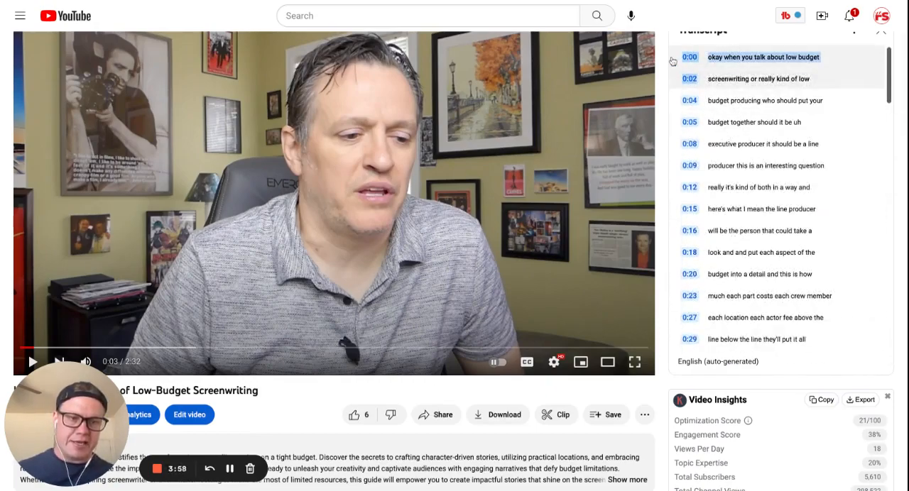
# Scroll through the YouTube transcript panel to copy the full timestamped transcript.
pyautogui.scroll(-3)
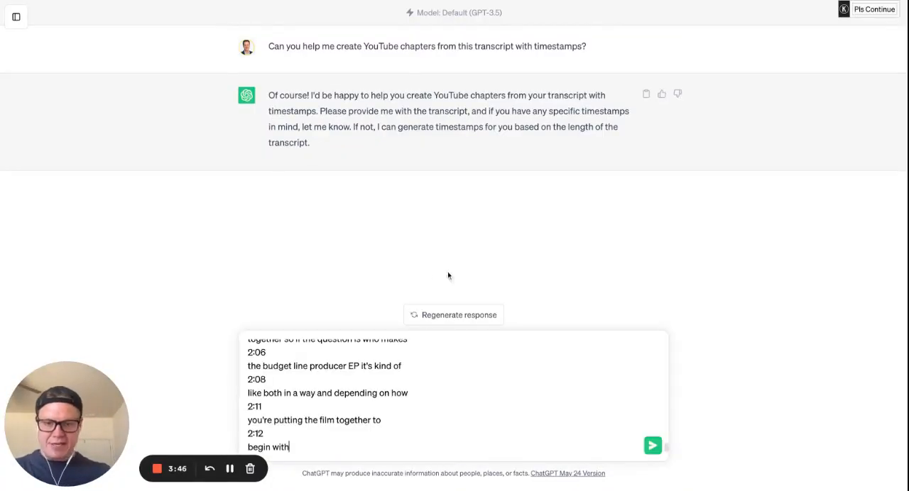
# Send the pasted transcript and select the six generated timestamped chapters for copying.
pyautogui.click(650, 446)
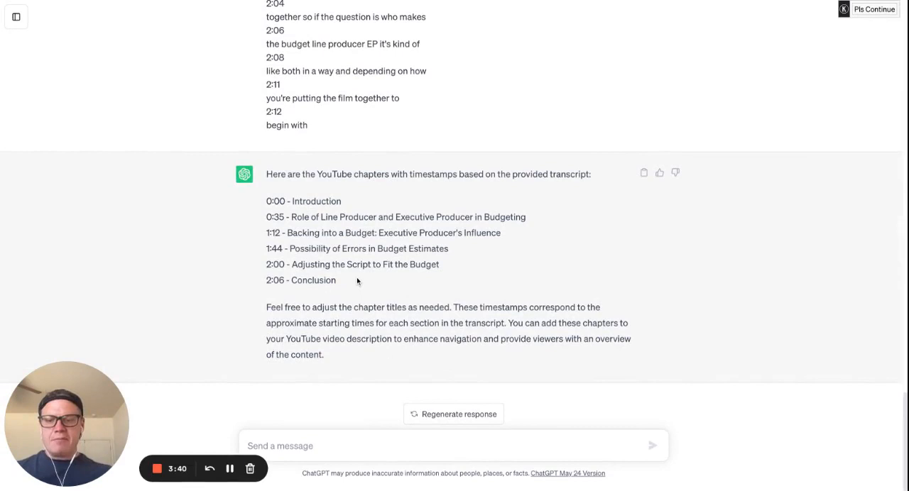
pyautogui.moveTo(265, 201); pyautogui.dragTo(346, 279)
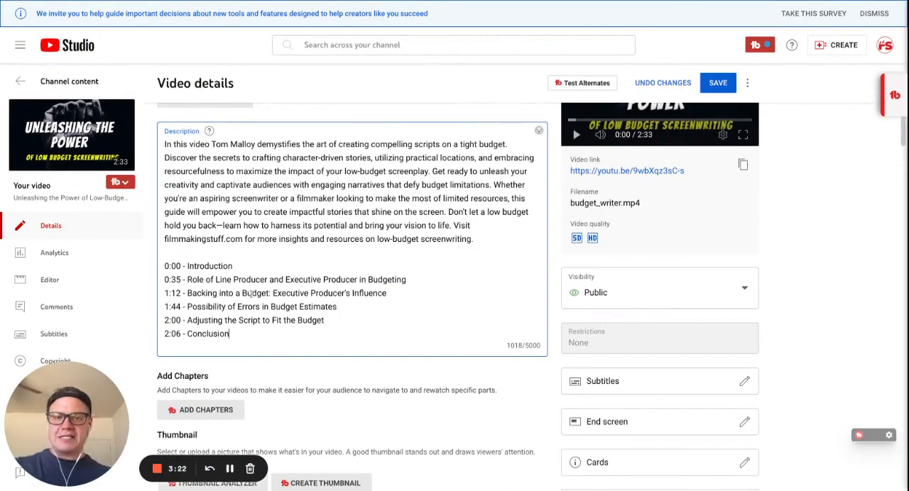
# Save the description with the six pasted chapters and go to the video's public watch page.
pyautogui.click(717, 83)
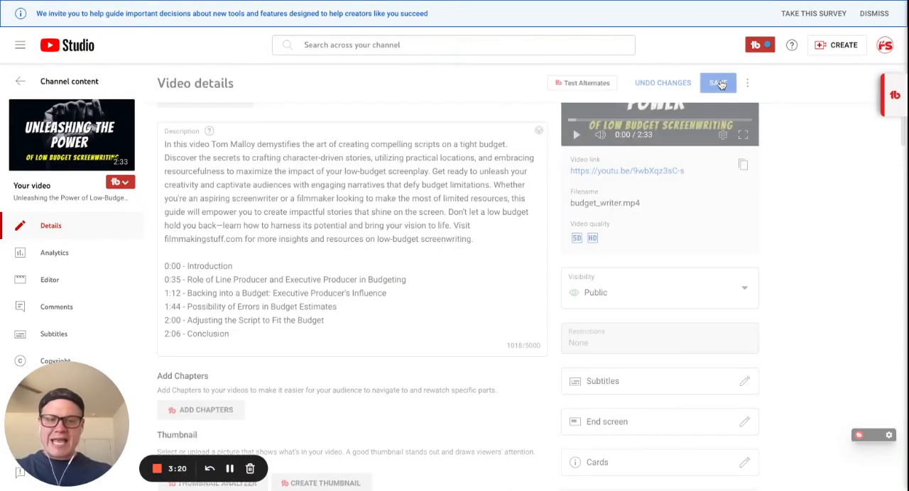
pyautogui.click(719, 84)
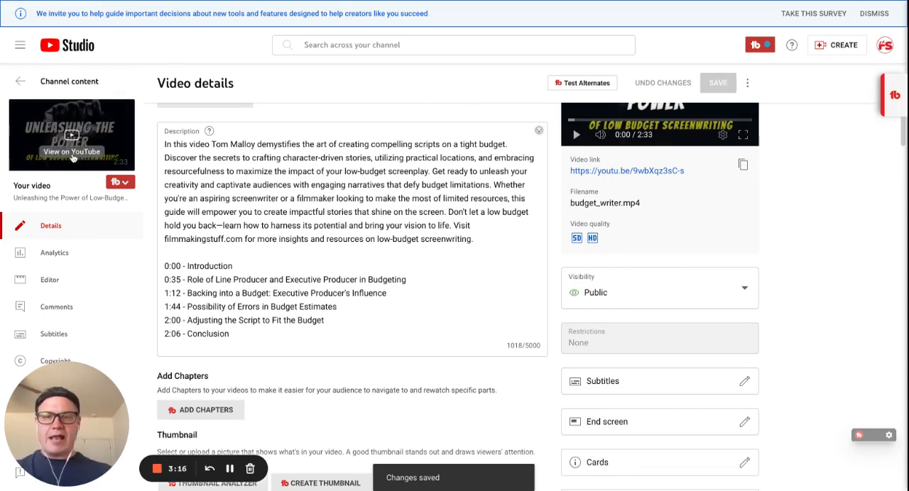
pyautogui.click(71, 151)
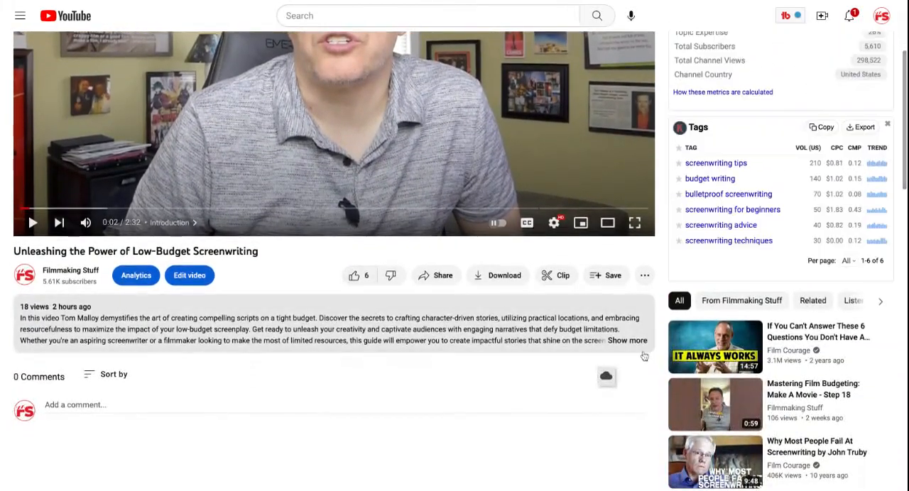
# Expand the watch-page description to show the six timestamps and the Chapters thumbnail row.
pyautogui.click(628, 341)
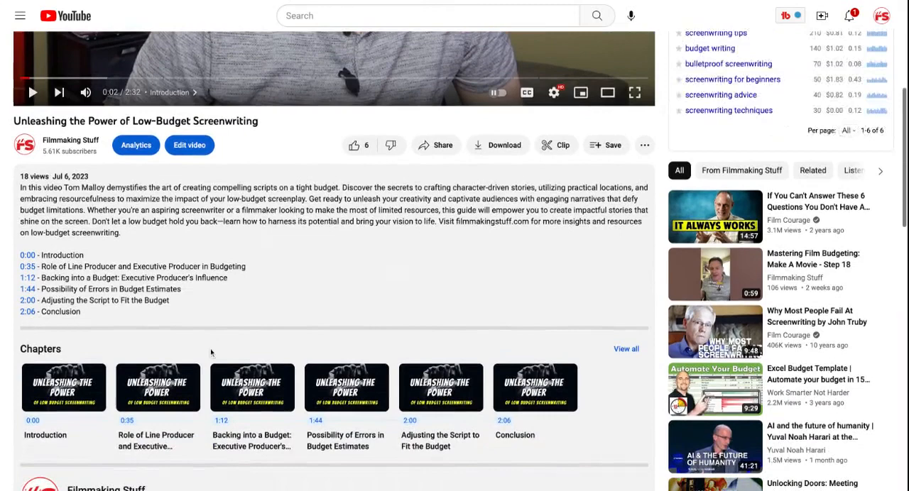
pyautogui.scroll(-3)
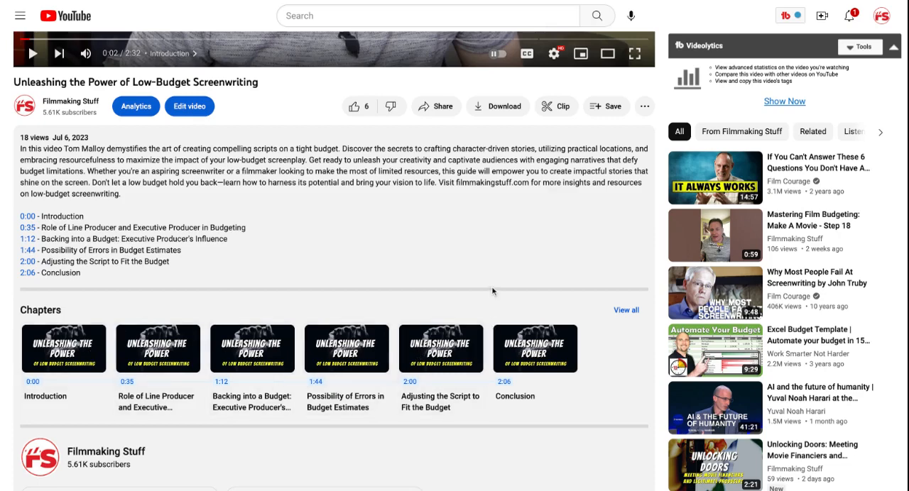
pyautogui.moveTo(488, 290)
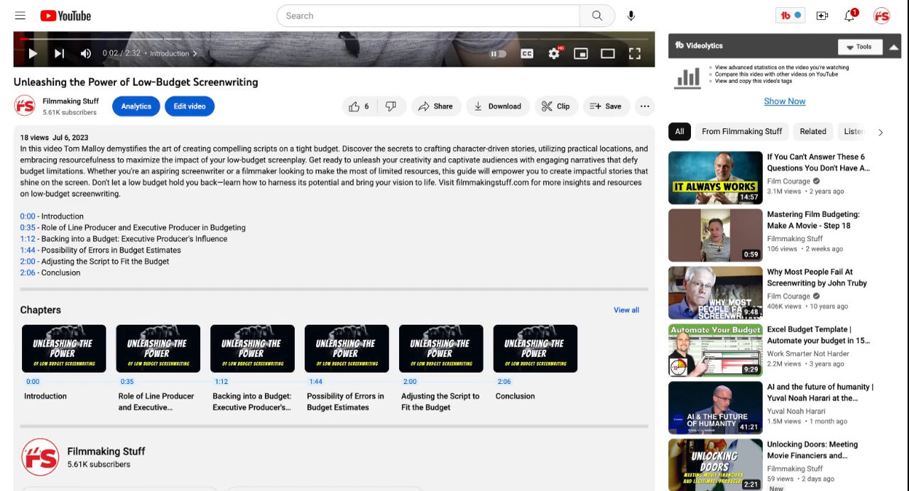
pyautogui.moveTo(485, 277)
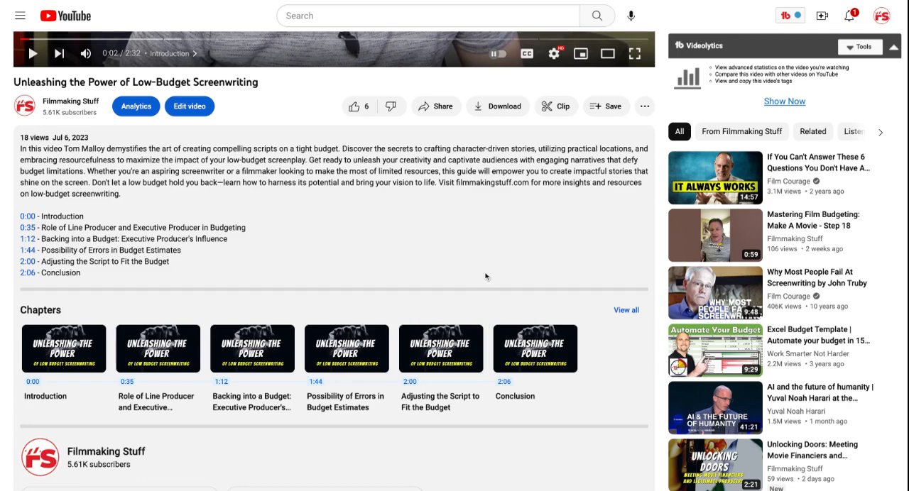